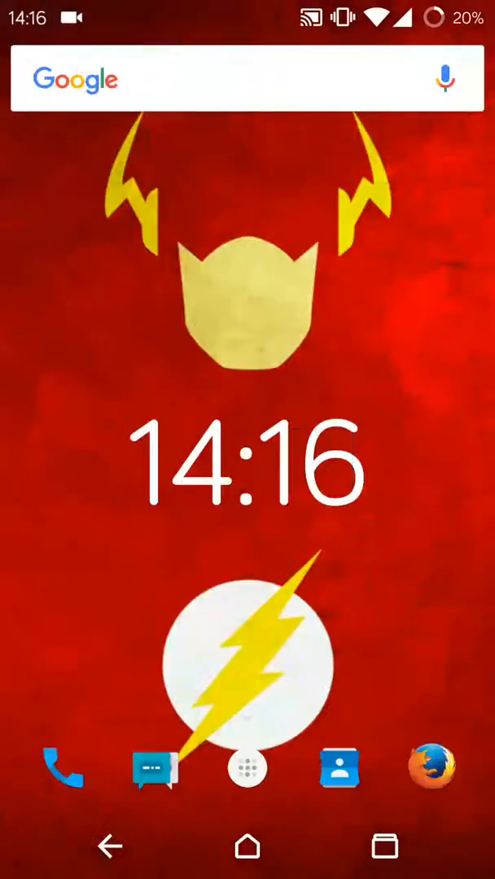
# Step: Show all installed apps and scroll the alphabetical list toward the last letters
pyautogui.click(247, 767)
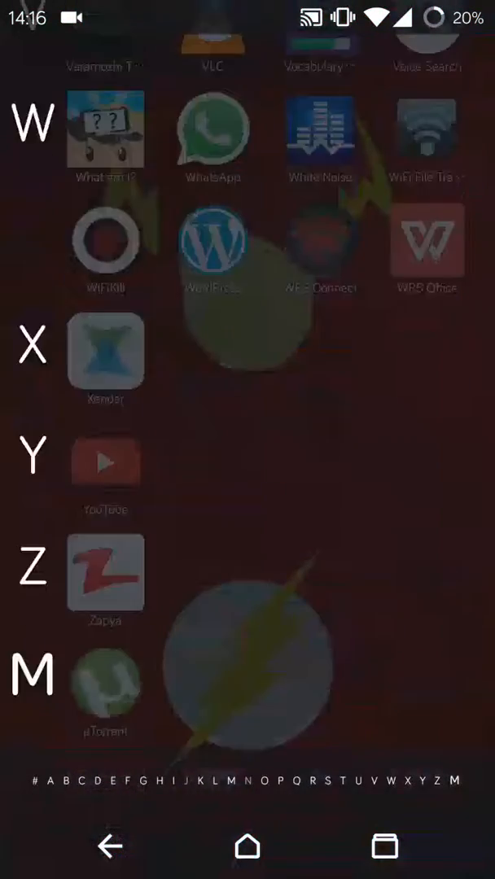
pyautogui.scroll(-3)
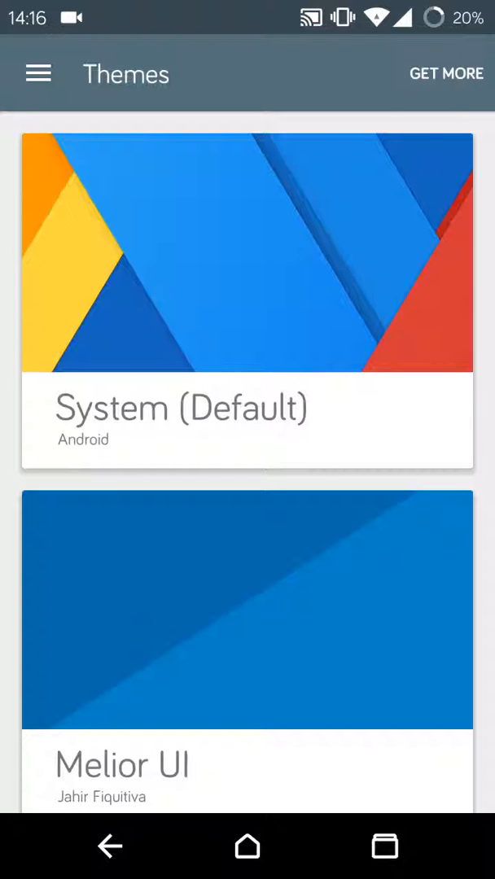
# Step: Choose the Boot animations category from the theme categories menu
pyautogui.click(37, 73)
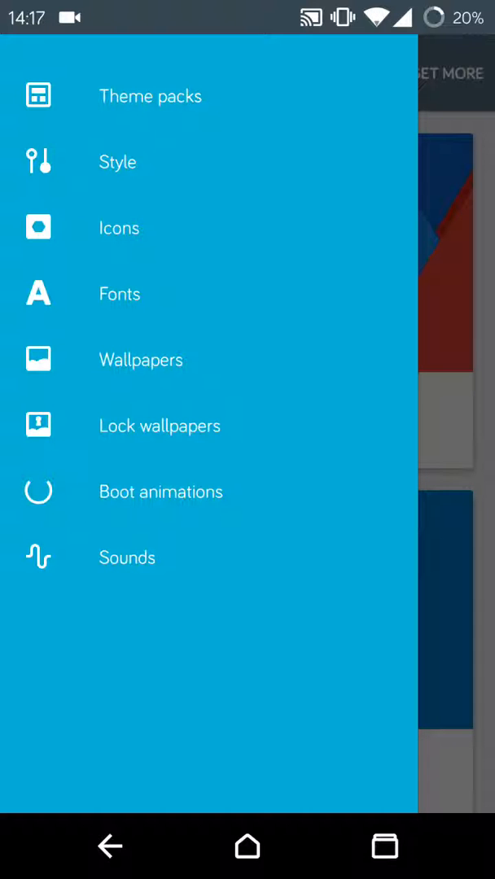
pyautogui.click(160, 491)
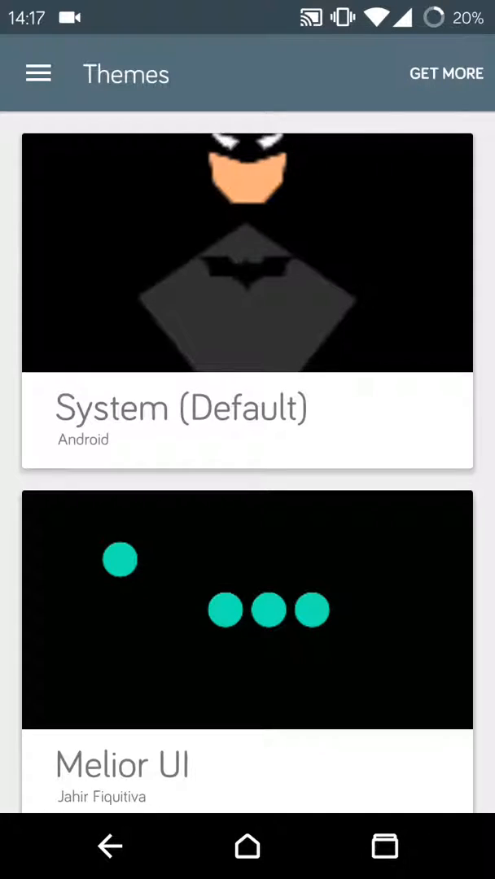
# Step: Browse the boot animations list and view the System (Default) card's details
pyautogui.scroll(-3)
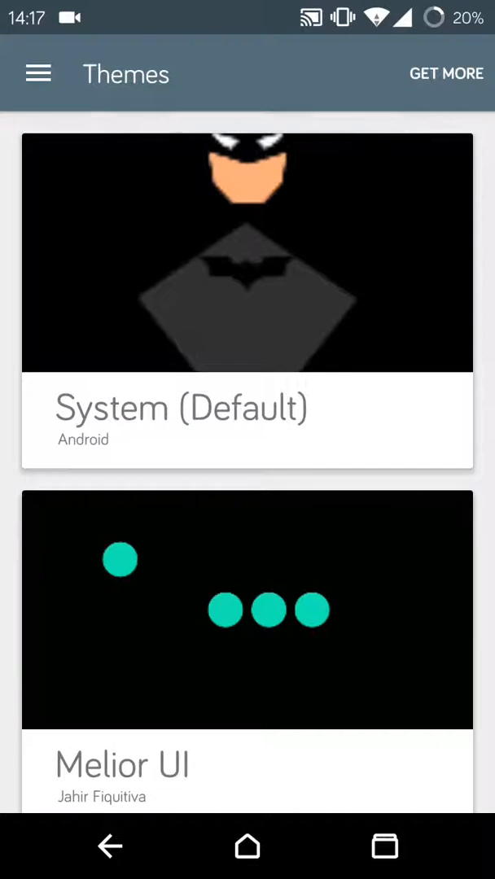
pyautogui.scroll(-3)
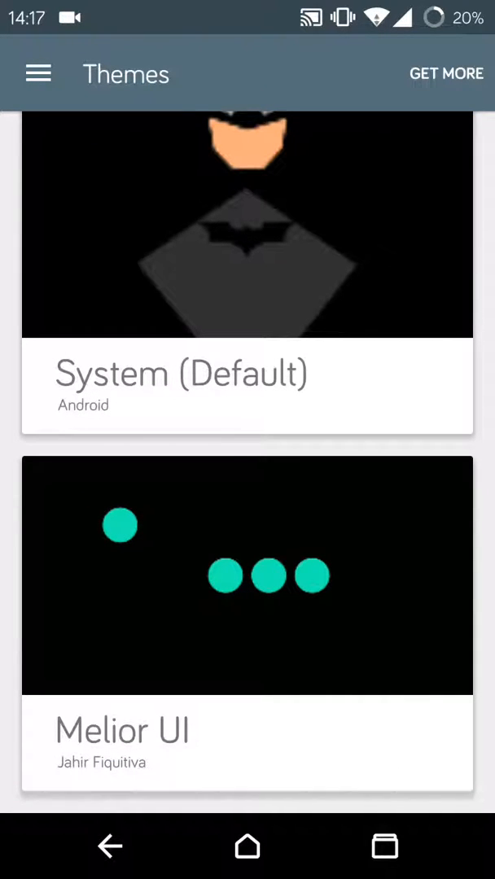
pyautogui.click(248, 576)
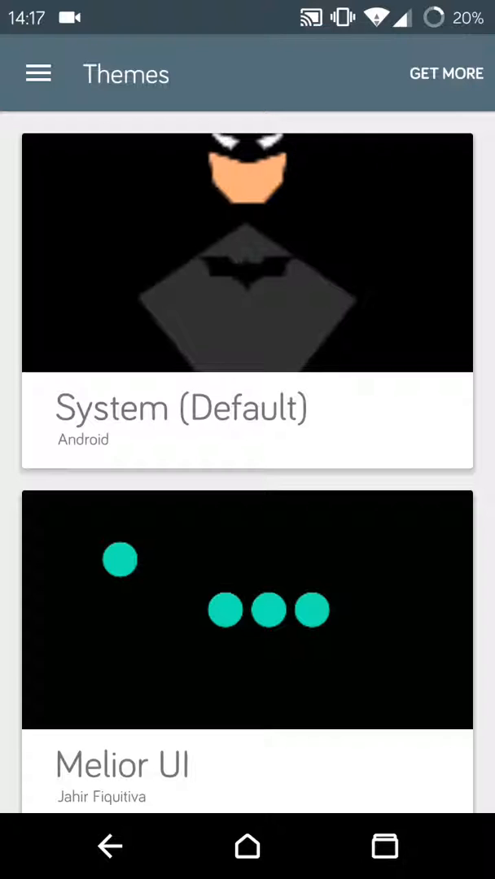
pyautogui.scroll(-3)
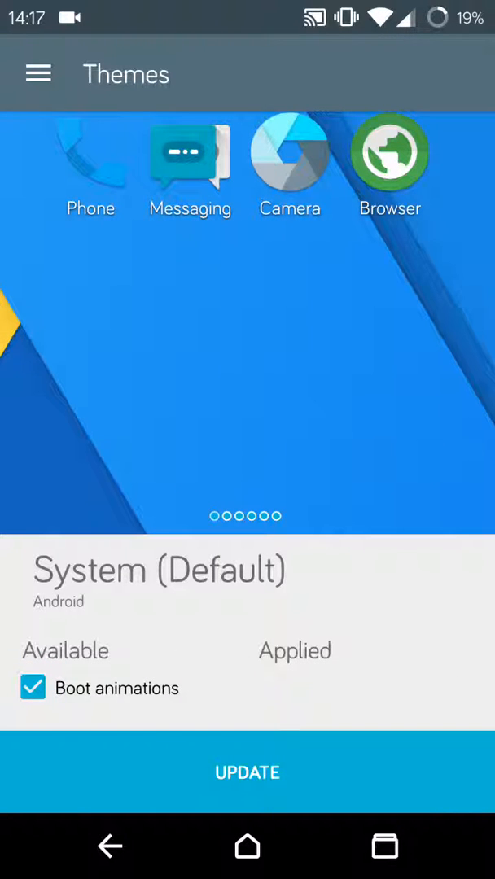
# Step: Update to the System (Default) boot animation, leave the list and return to the home screen
pyautogui.click(247, 772)
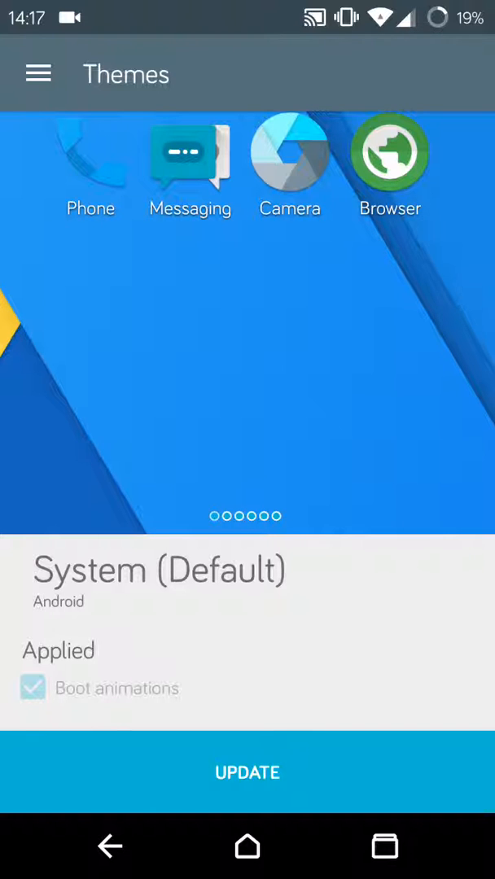
pyautogui.click(110, 848)
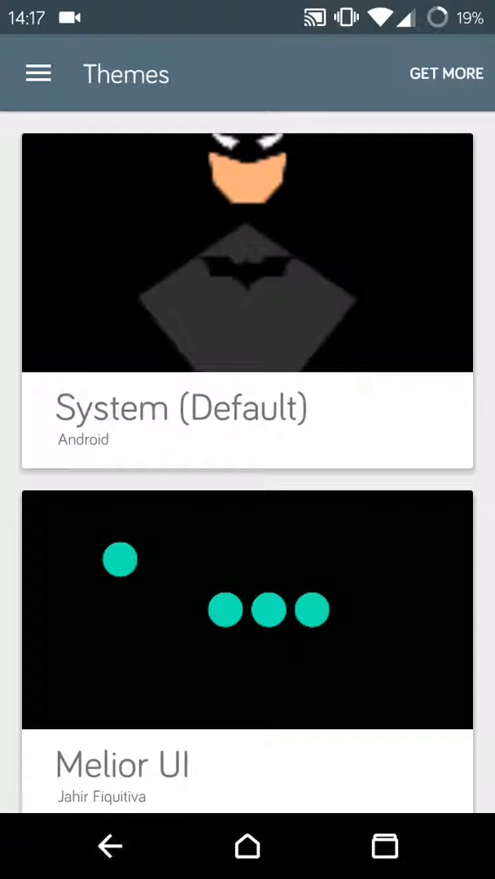
pyautogui.click(247, 846)
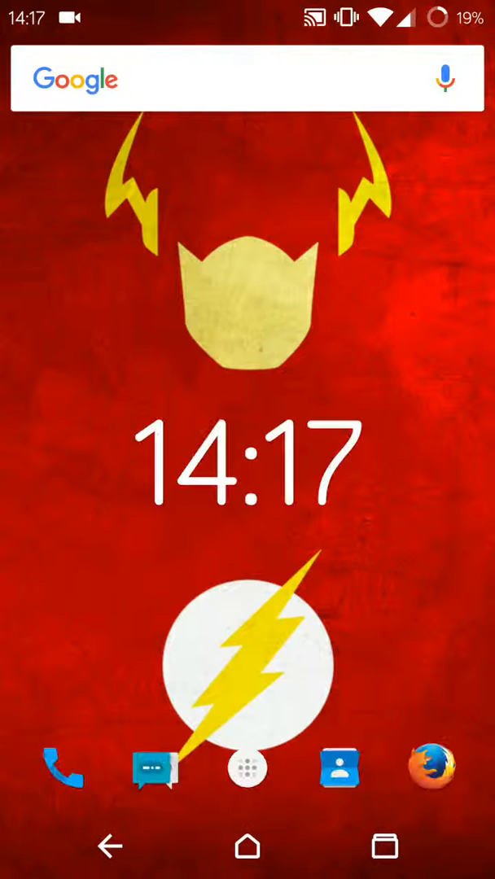